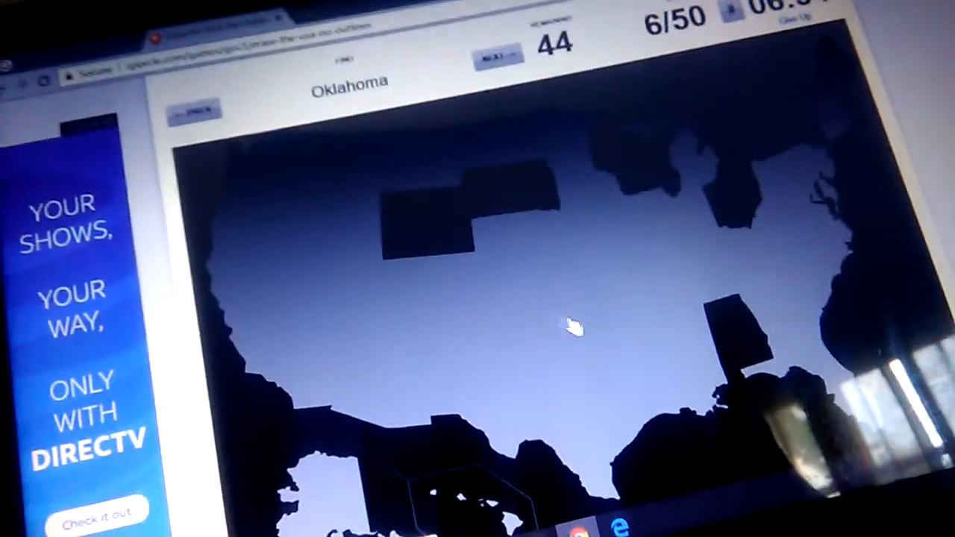
Mark Oklahoma on the states map before leaving for the USA capitals map quiz
{"action": "left_click", "coordinate": [574, 313]}
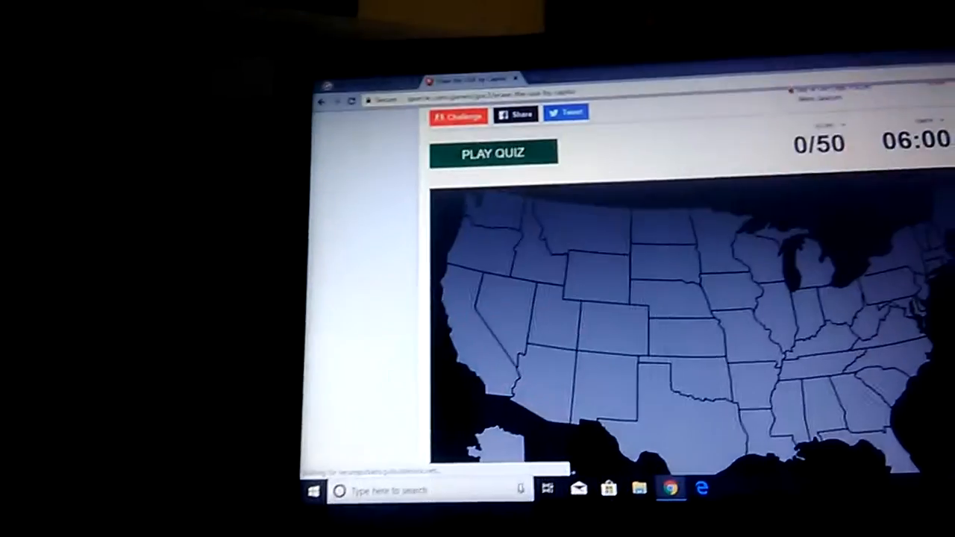
Start the capitals map quiz, with Oklahoma City asked first
{"action": "left_click", "coordinate": [491, 152]}
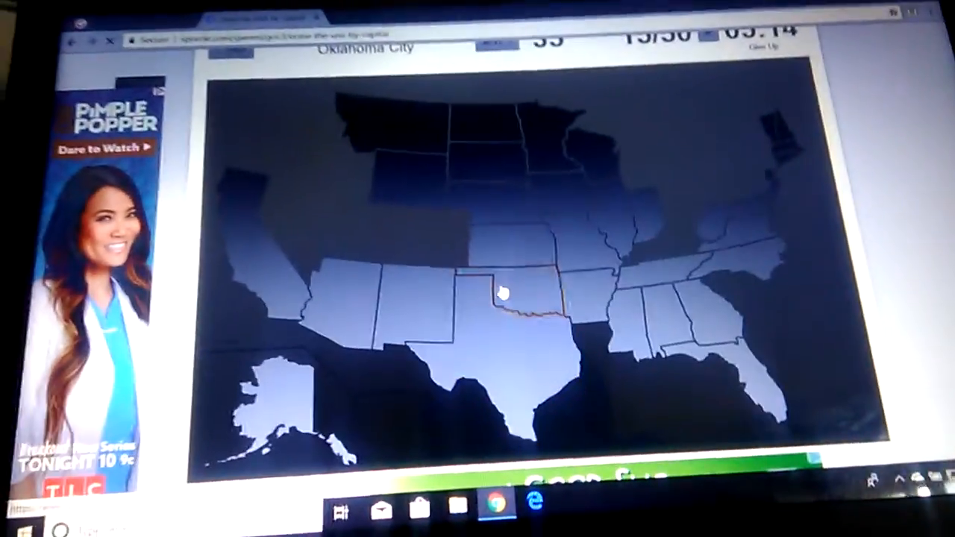
{"action": "left_click", "coordinate": [514, 299]}
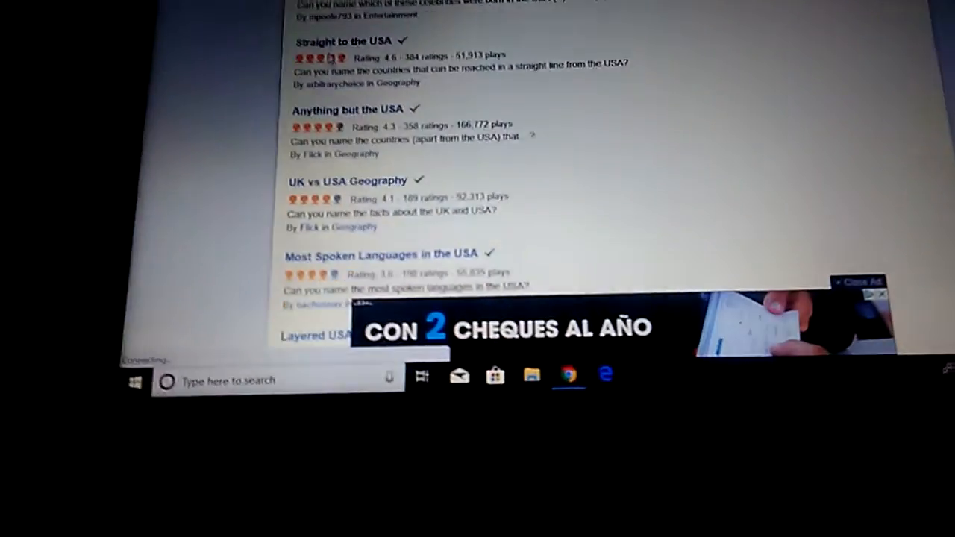
Scroll the USA quiz list to titles like 'Erase the USA (No Outlines)'
{"action": "scroll", "scroll_direction": "down", "scroll_amount": 3}
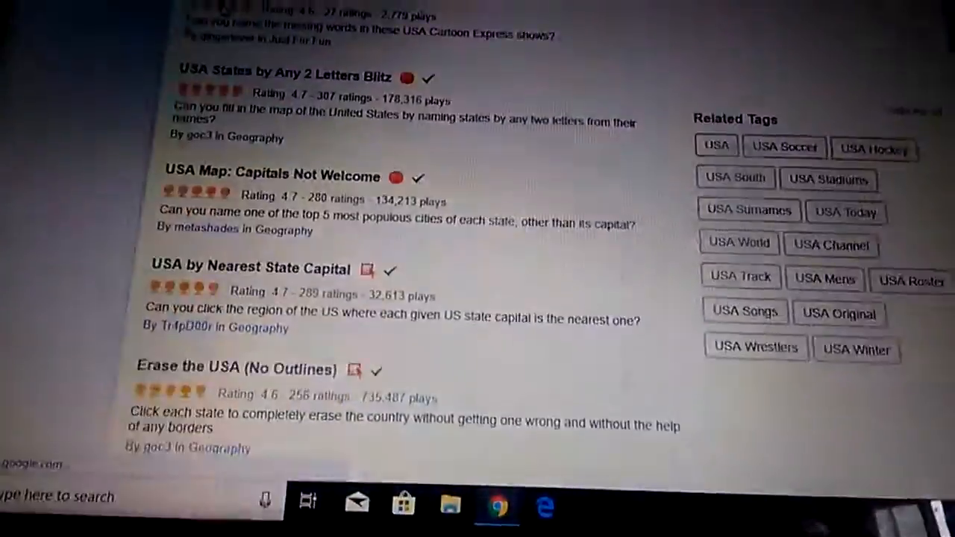
{"action": "scroll", "scroll_direction": "down", "scroll_amount": 3}
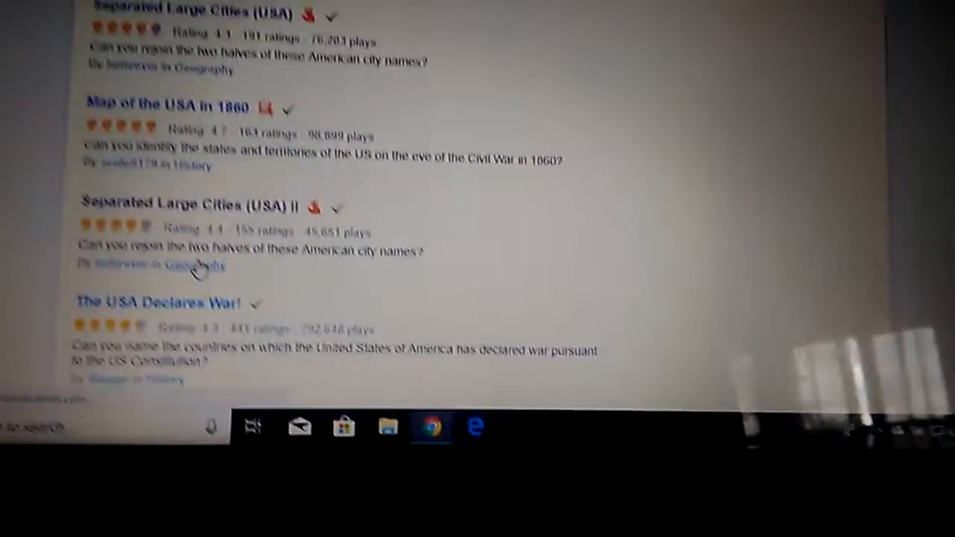
{"action": "scroll", "scroll_direction": "up", "scroll_amount": 3}
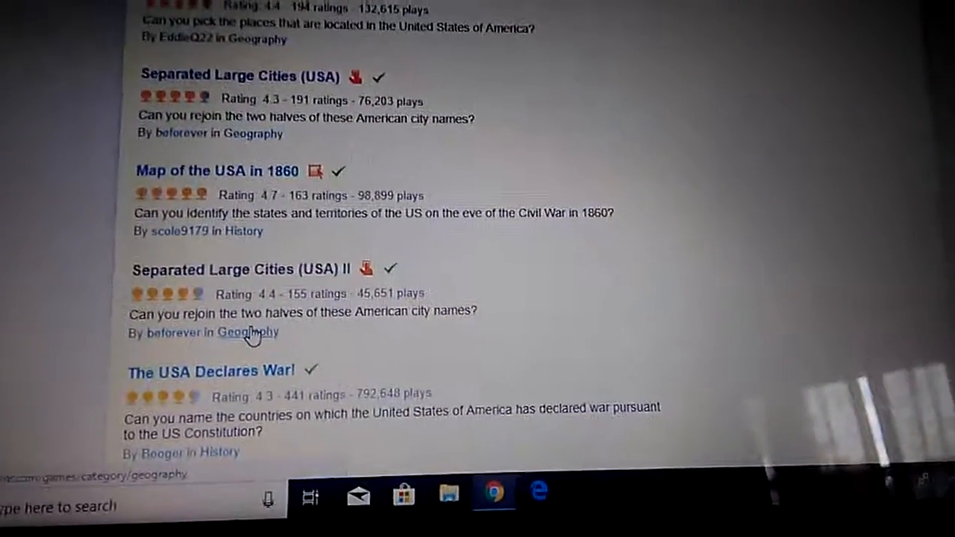